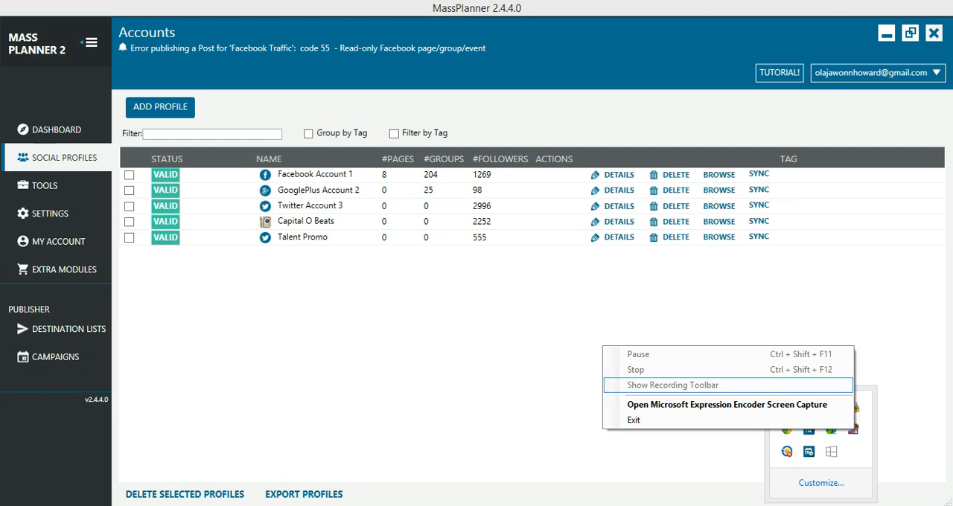
Show the Destination Lists page with the Facebook, Twitter Accounts and Googl Traffic lists
click(673, 384)
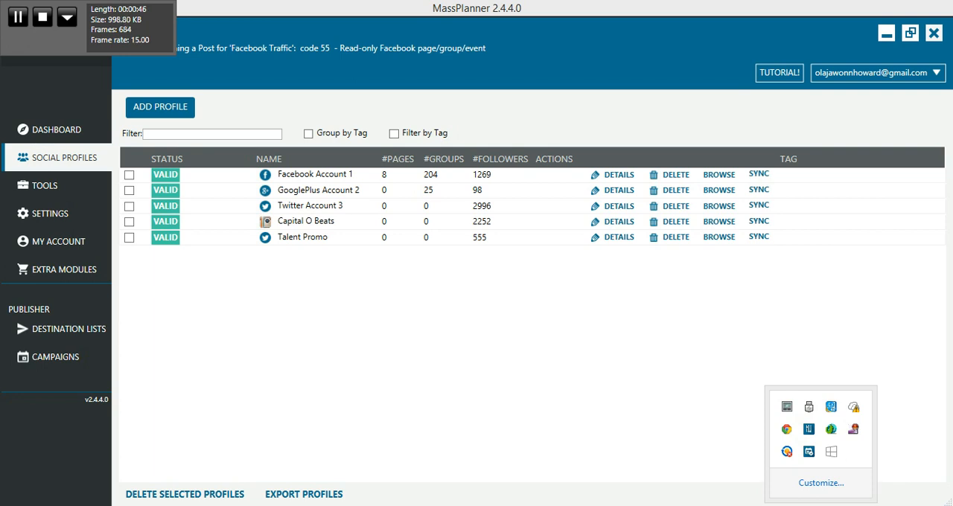
click(68, 328)
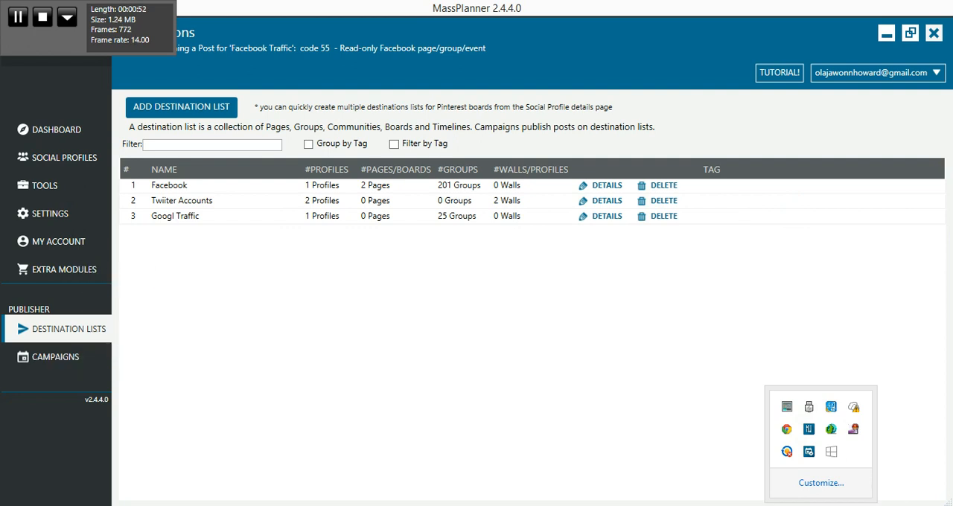
Show the Campaigns list with Facebook, Twitter and Google Traffic all active
click(55, 358)
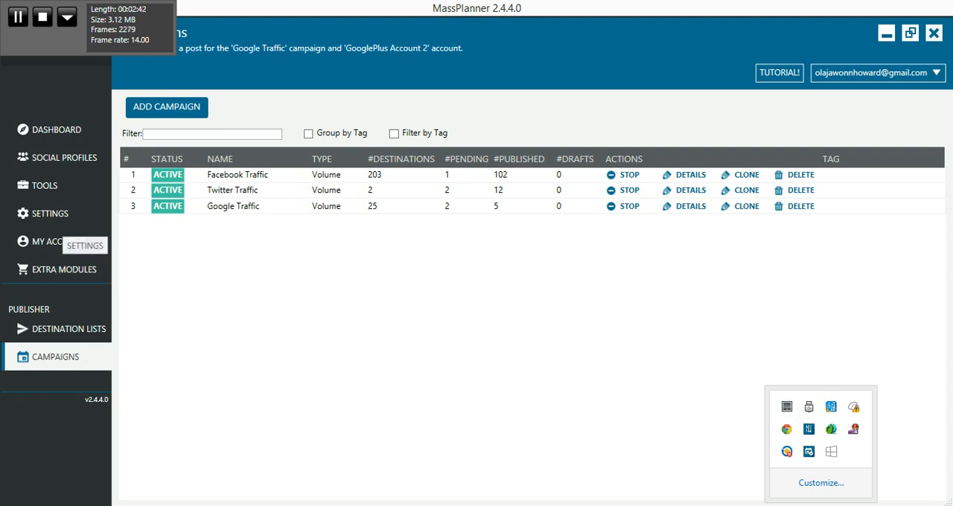
Visit My Account, then view the Facebook Traffic campaign details with 102 published posts
click(58, 241)
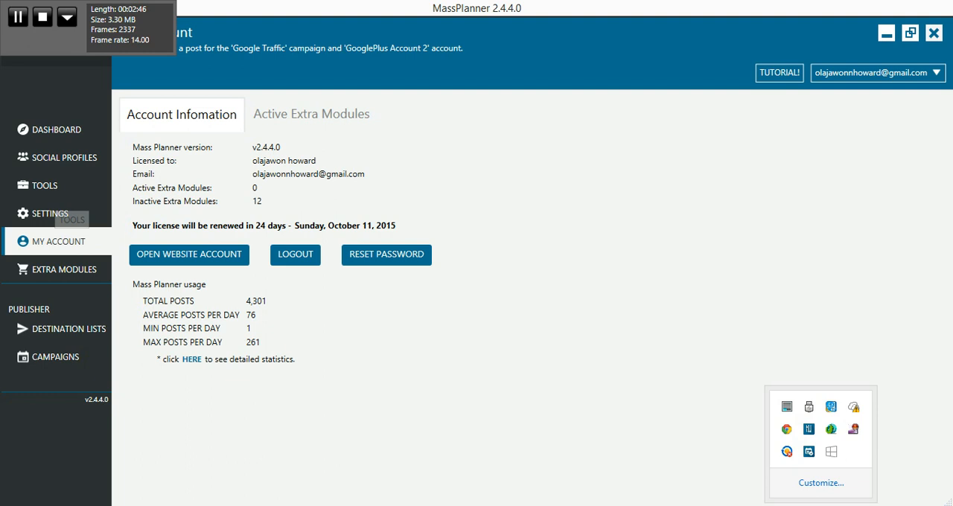
click(45, 184)
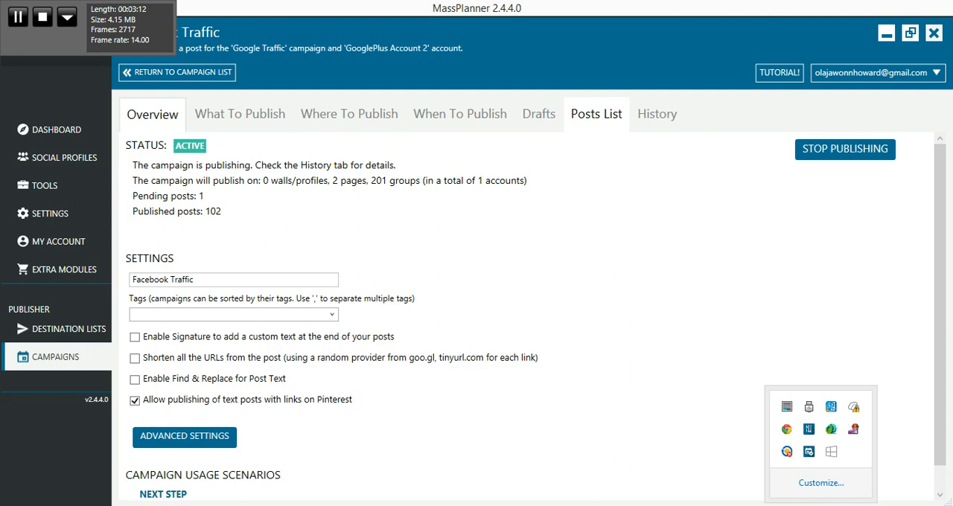
Show the campaign's Posts List and its History of finished group posts
click(596, 113)
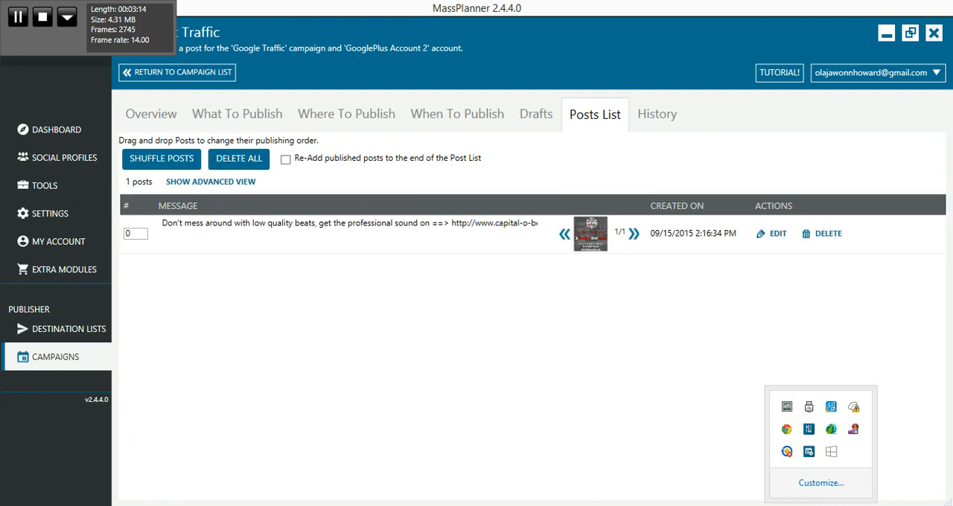
click(655, 113)
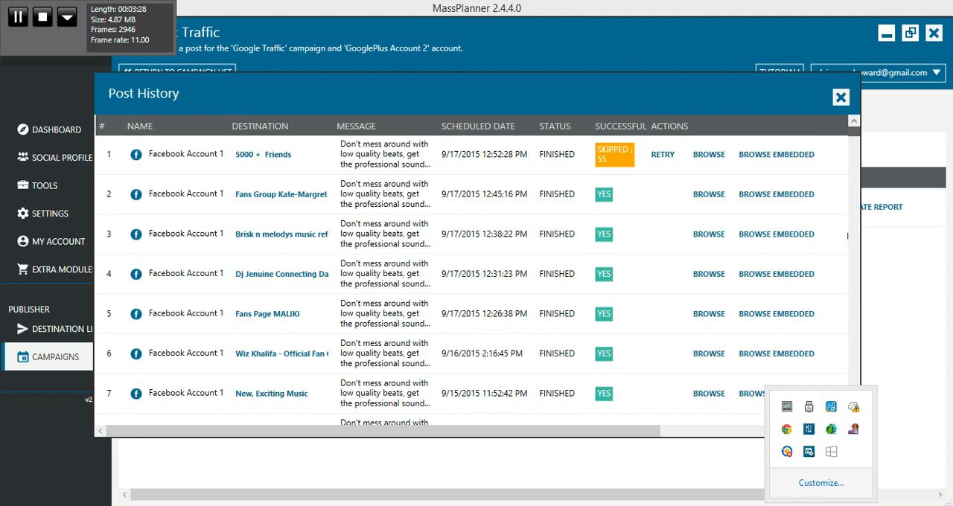
scroll(down, 3)
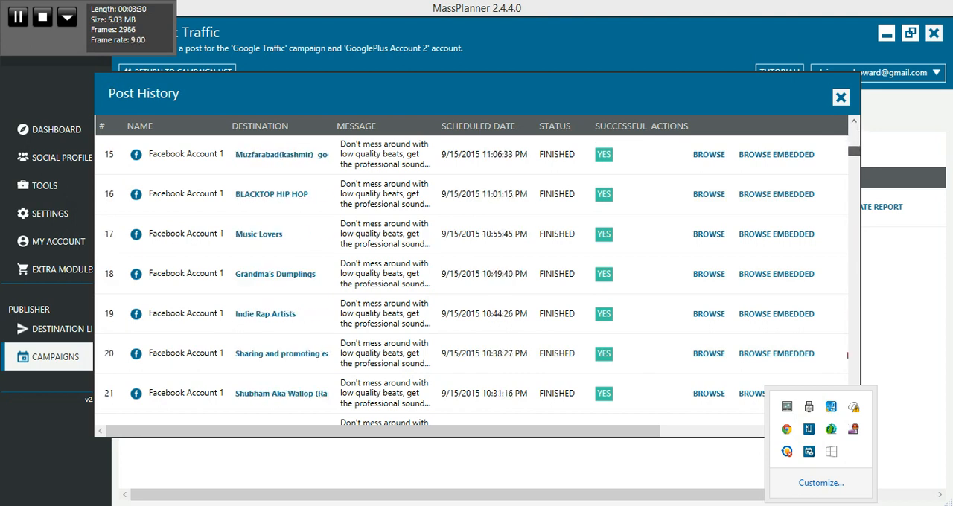
scroll(down, 3)
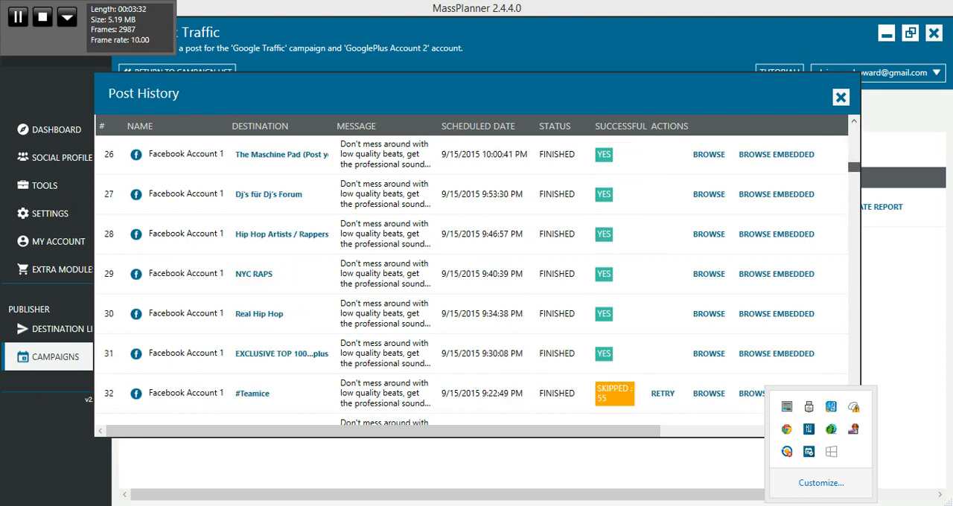
scroll(down, 3)
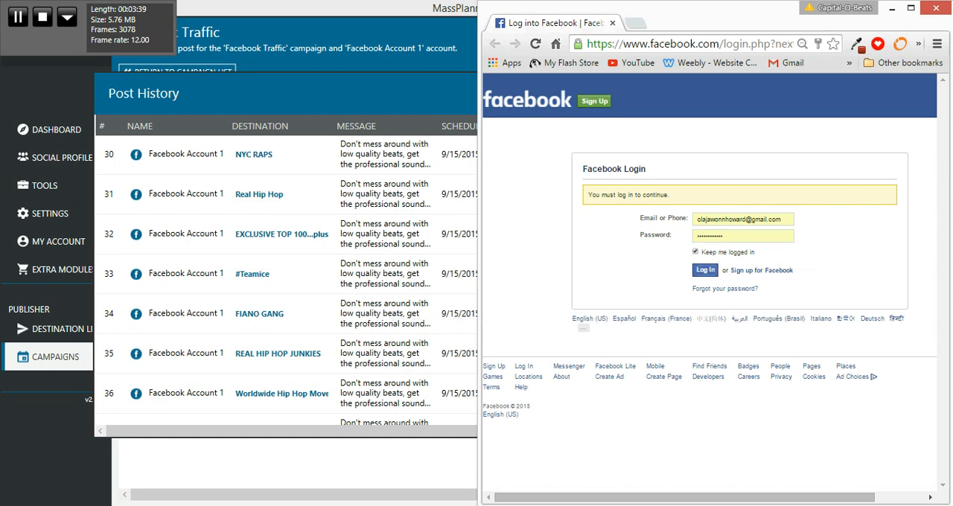
click(704, 270)
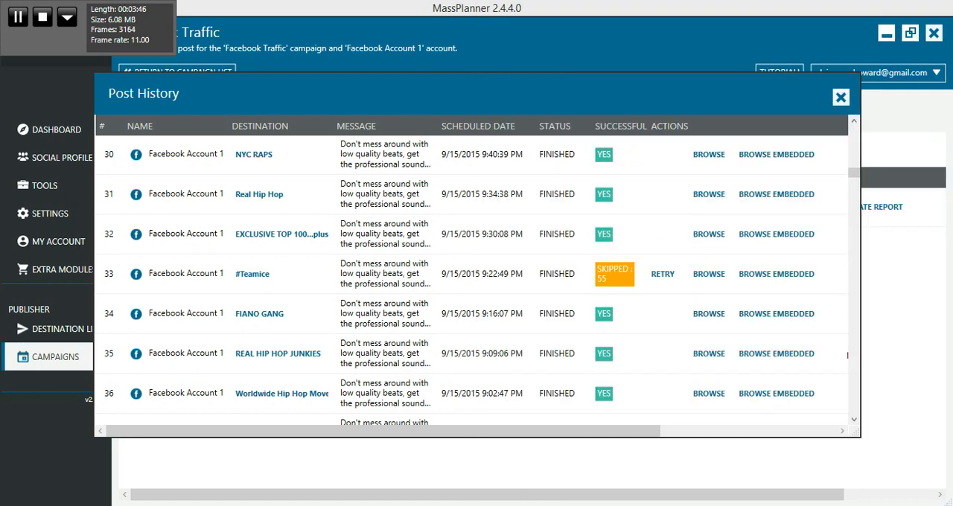
Scroll the post history, then close it to the History view at 102 of 207 finished
scroll(down, 3)
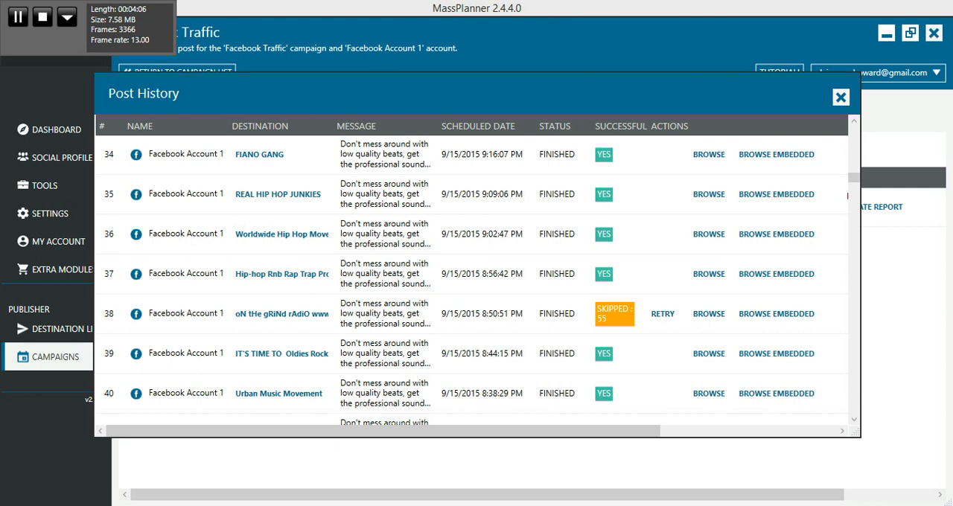
click(839, 97)
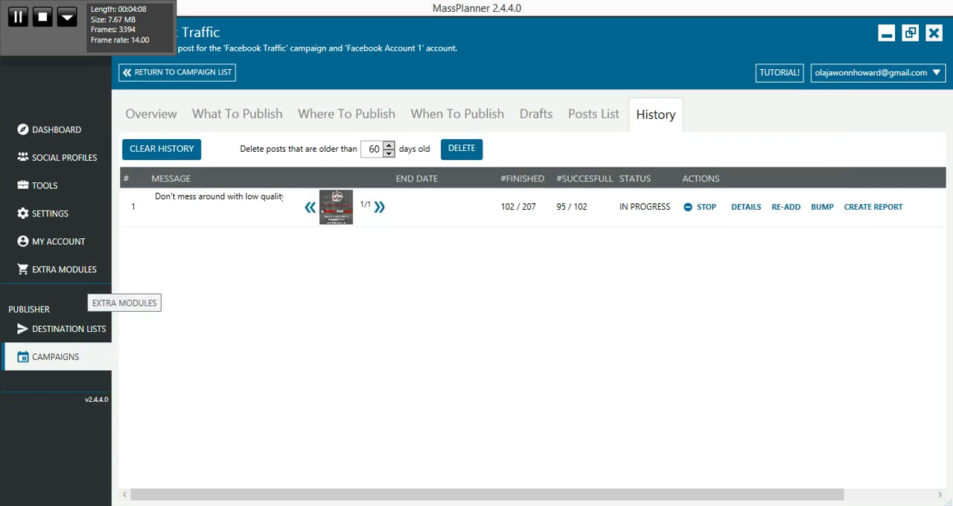